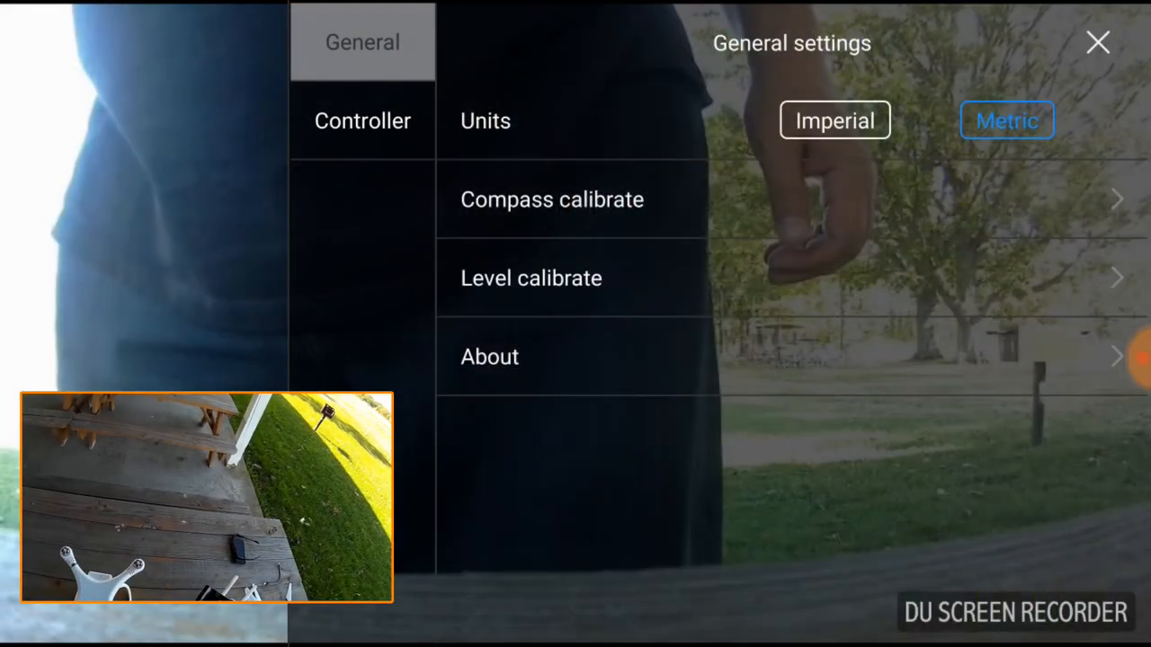
Begin compass calibration and accept the warning so the horizontal rotation illustration appears
{"action": "left_click", "coordinate": [552, 199]}
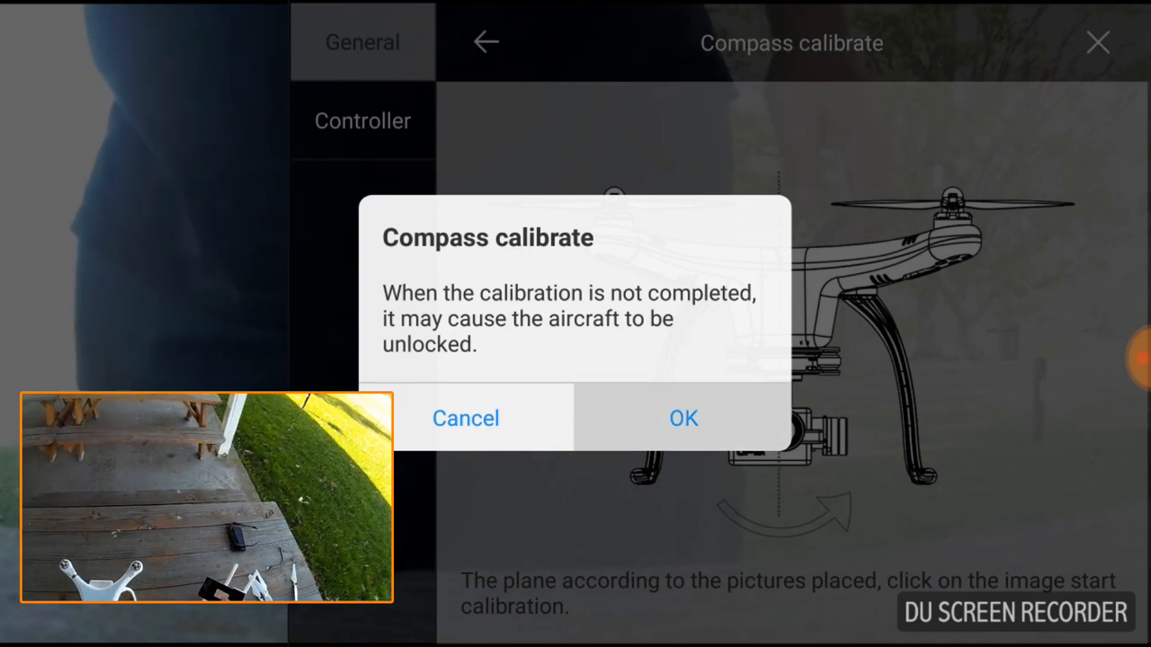
{"action": "left_click", "coordinate": [684, 418]}
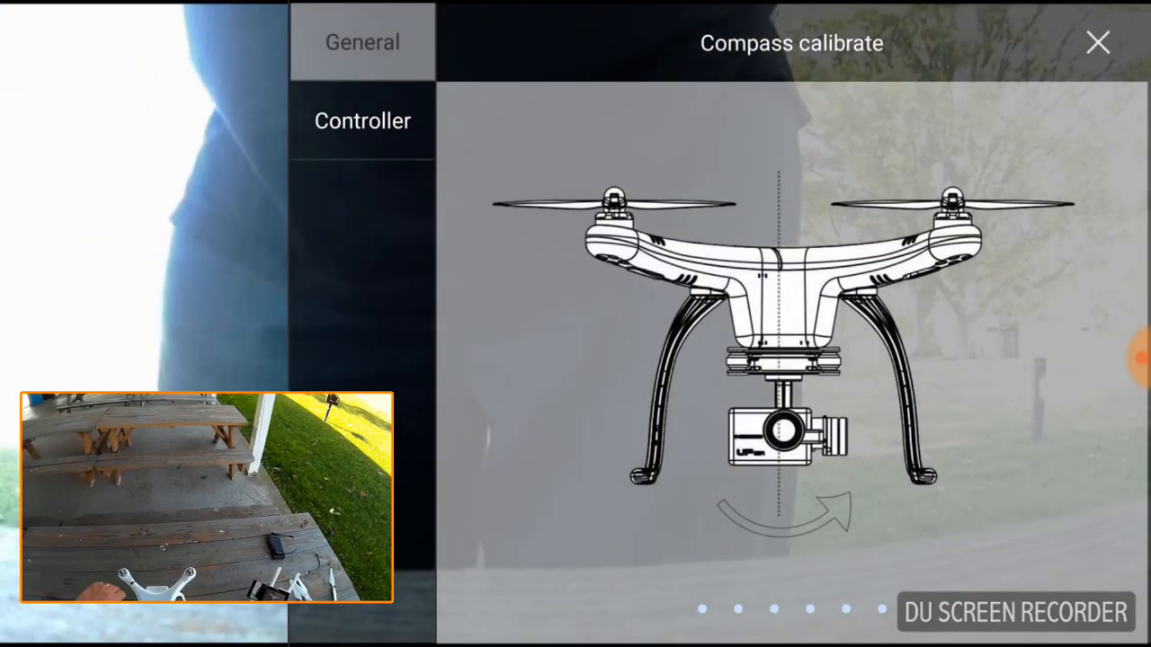